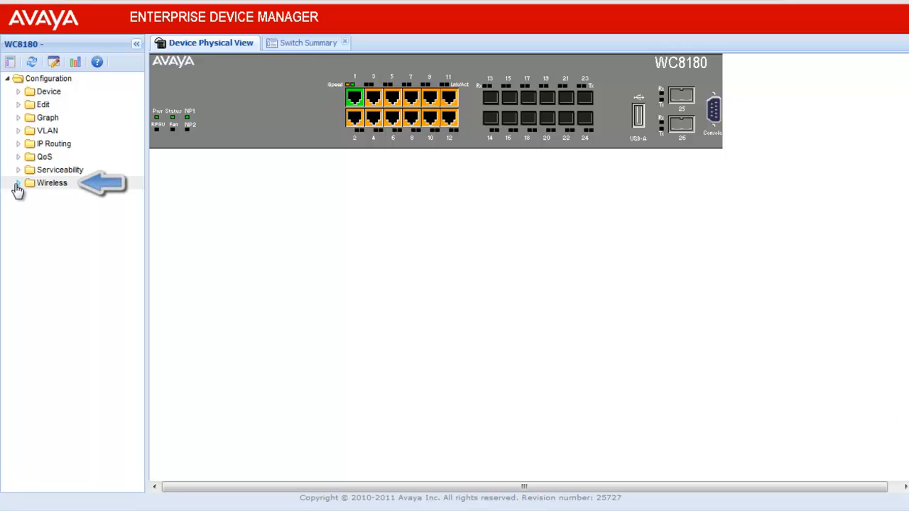
Step: Expand the Wireless branch and its Security subfolder in the Configuration tree
left_click(18, 182)
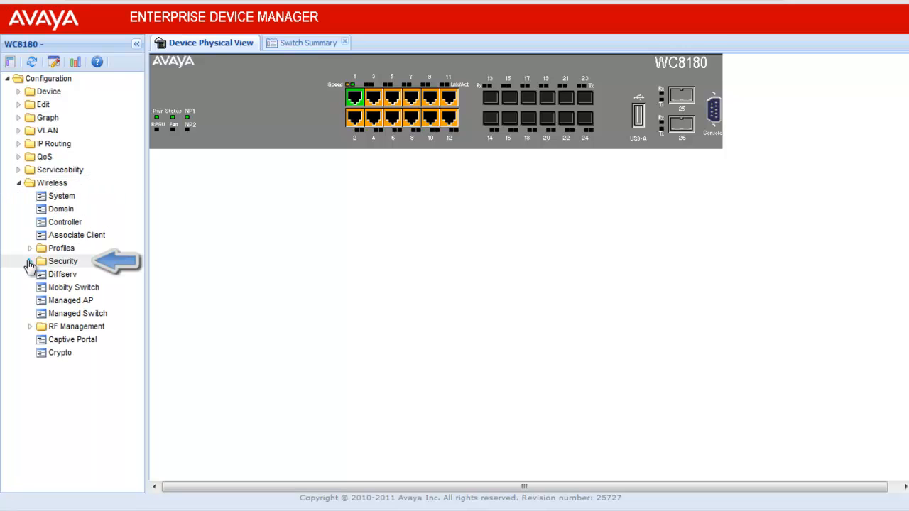
left_click(30, 262)
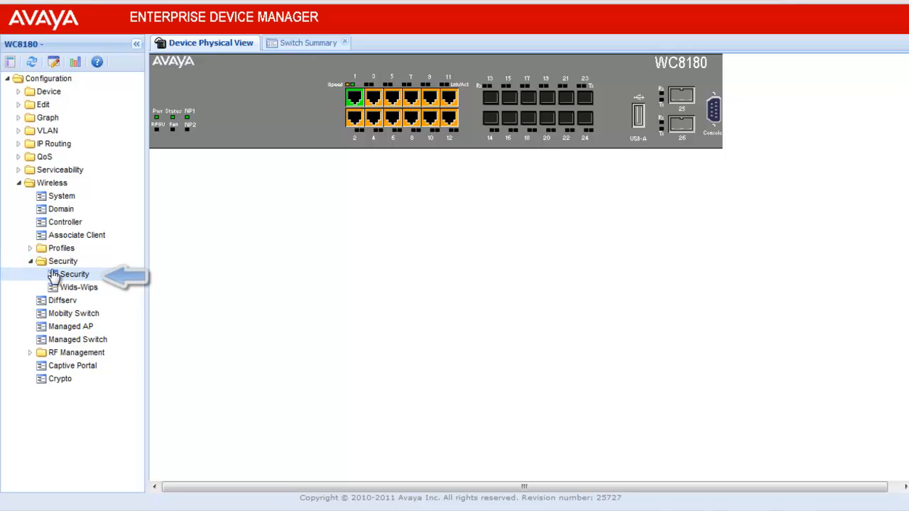
Step: Show the wireless Security page with server timeout 30 and retries 3
left_click(74, 274)
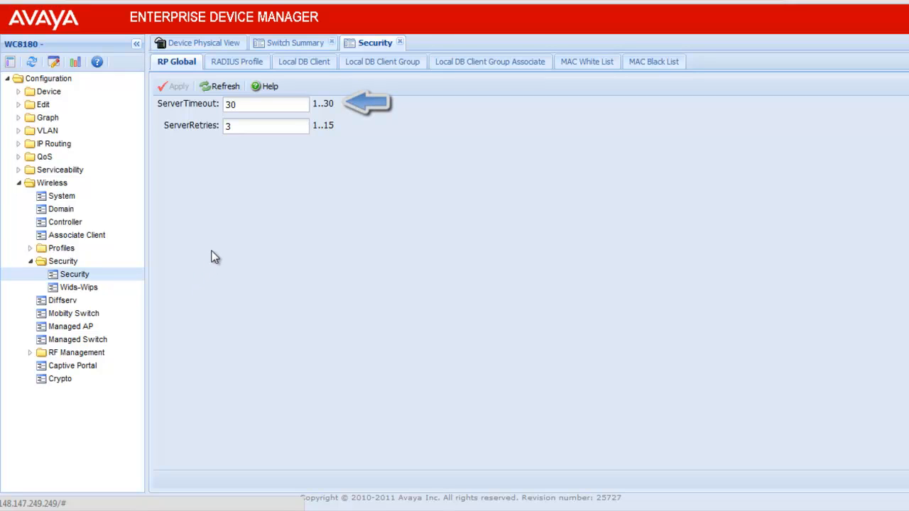
mouse_move(216, 253)
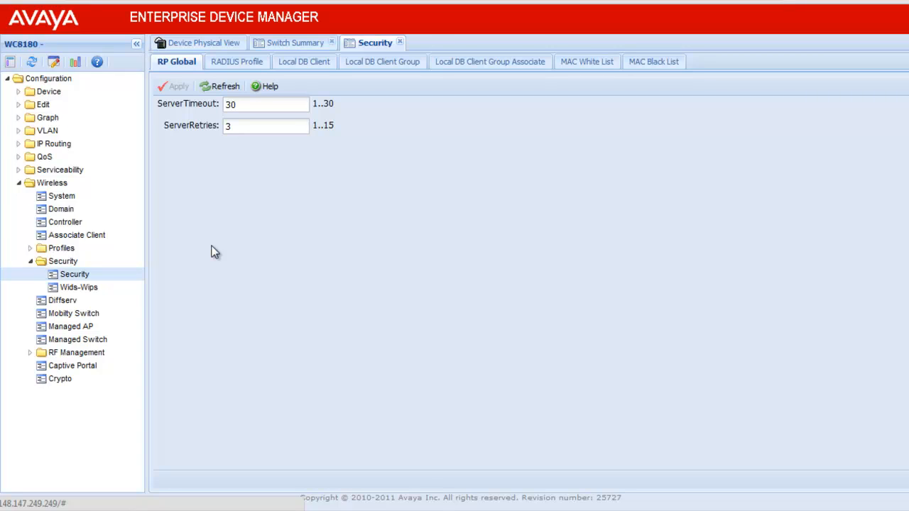
mouse_move(344, 166)
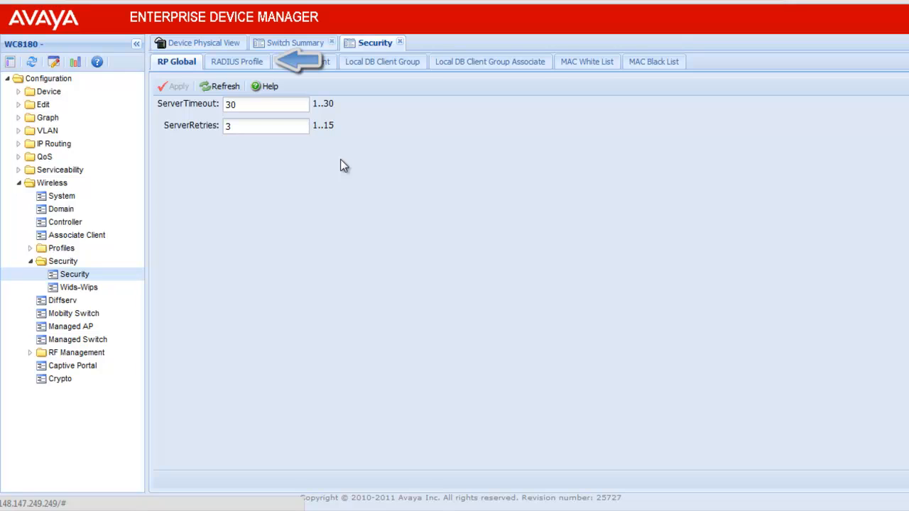
Step: List the RADIUS profiles and select the iasradius profile
left_click(236, 61)
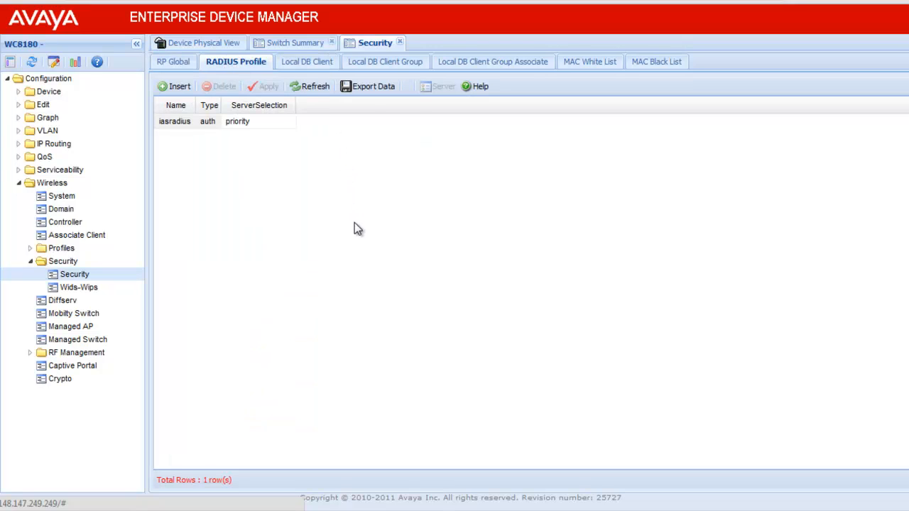
mouse_move(361, 244)
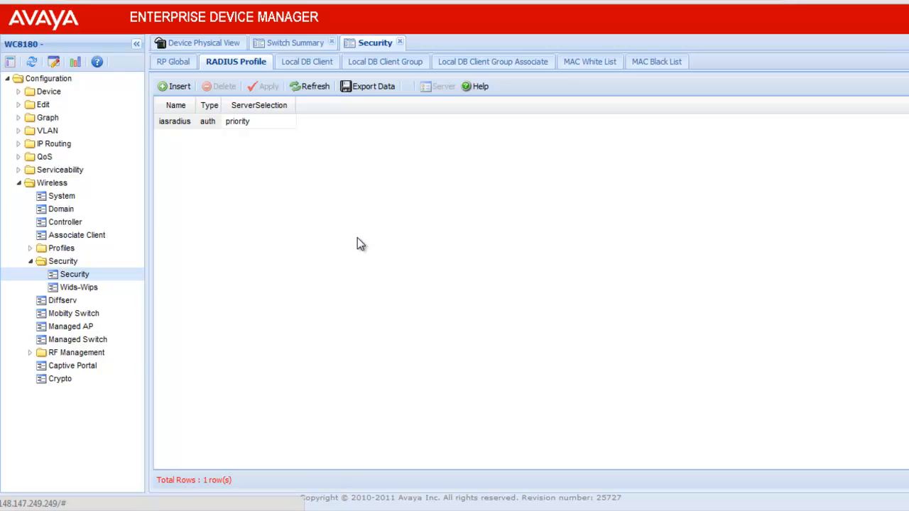
left_click(238, 120)
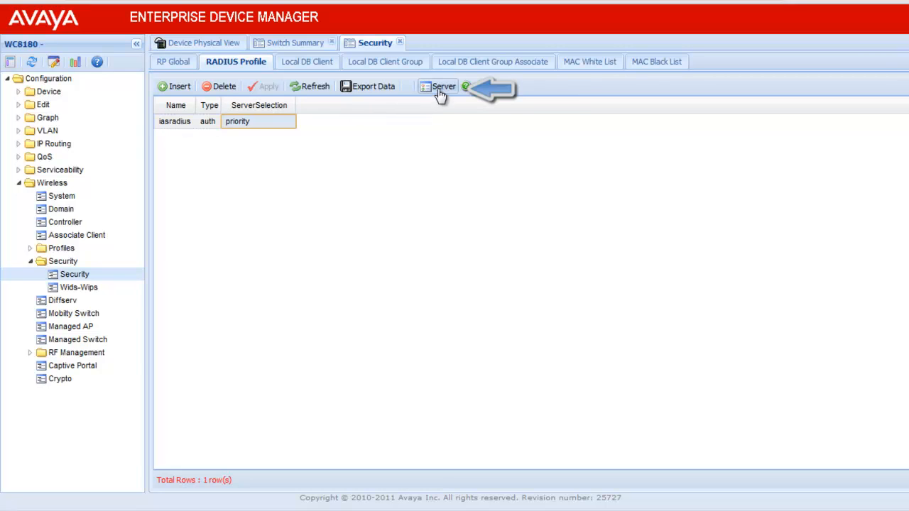
Step: Show the iasradius server entry: 148.147.249.245, port 1812, priority 1, status up
left_click(437, 87)
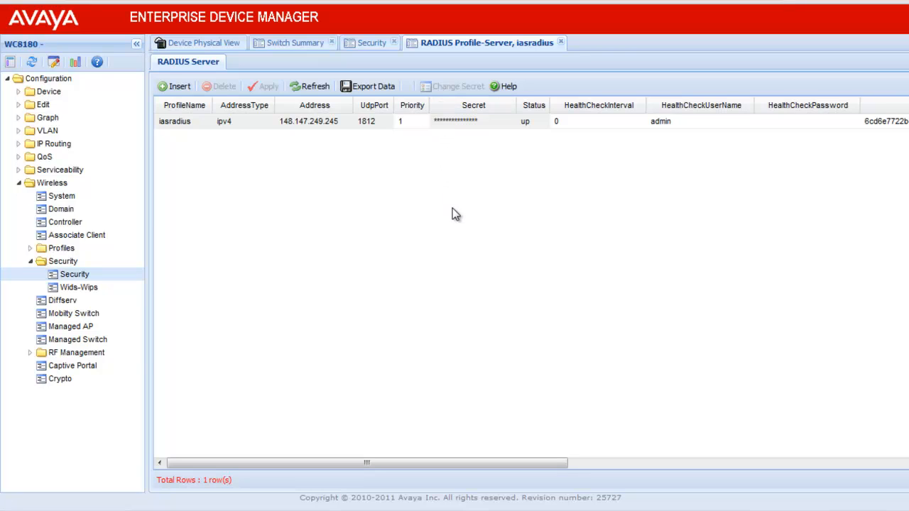
mouse_move(457, 225)
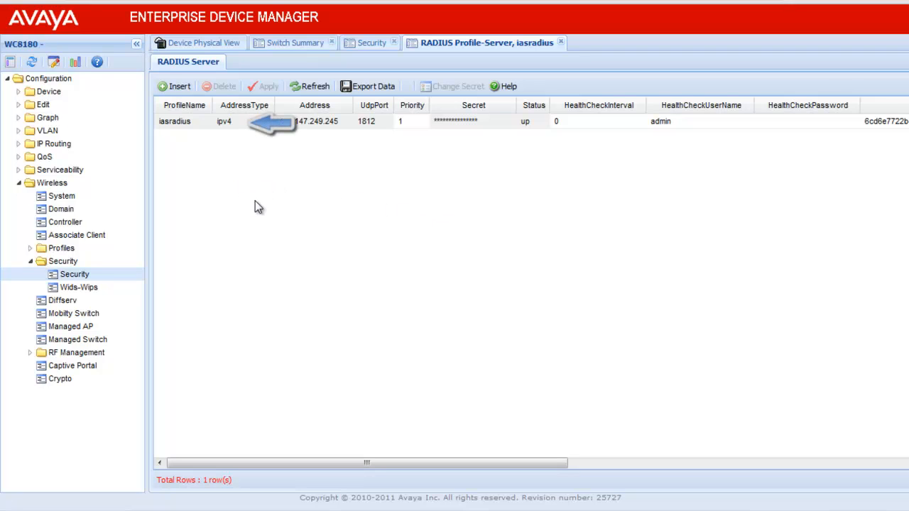
mouse_move(269, 225)
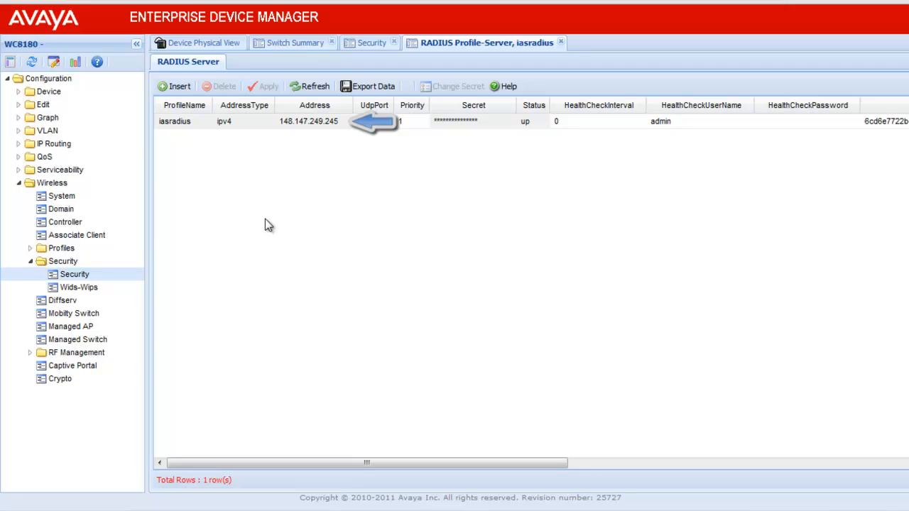
type("1812")
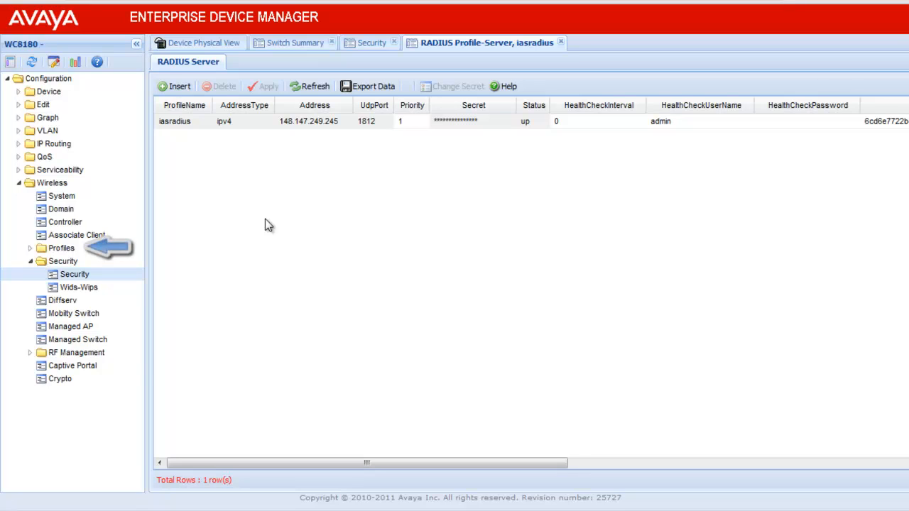
Step: Expand Wireless Profiles and show the Network Profiles table with the radius-validated test SSID
left_click(31, 247)
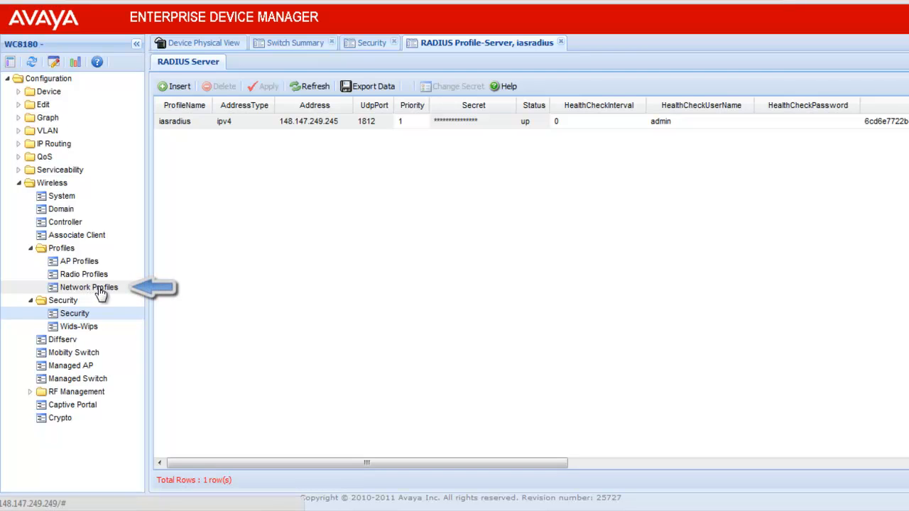
left_click(88, 287)
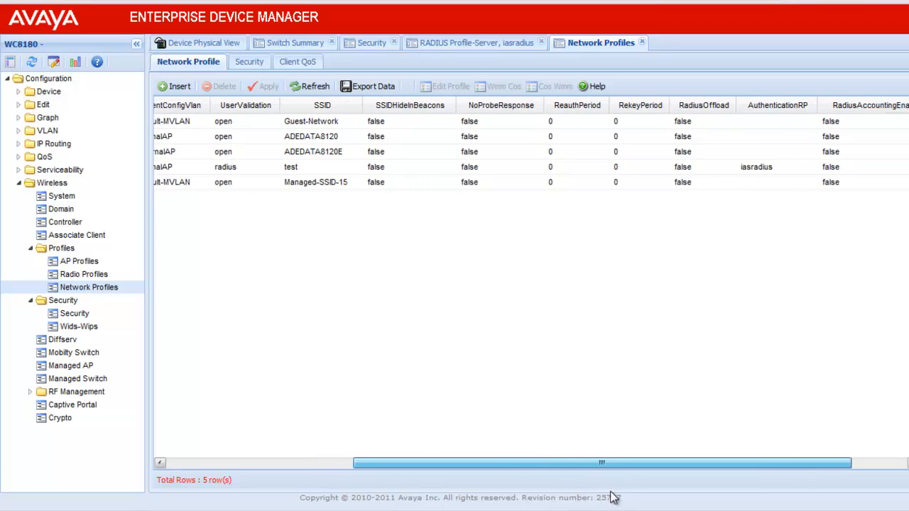
scroll("right", 3)
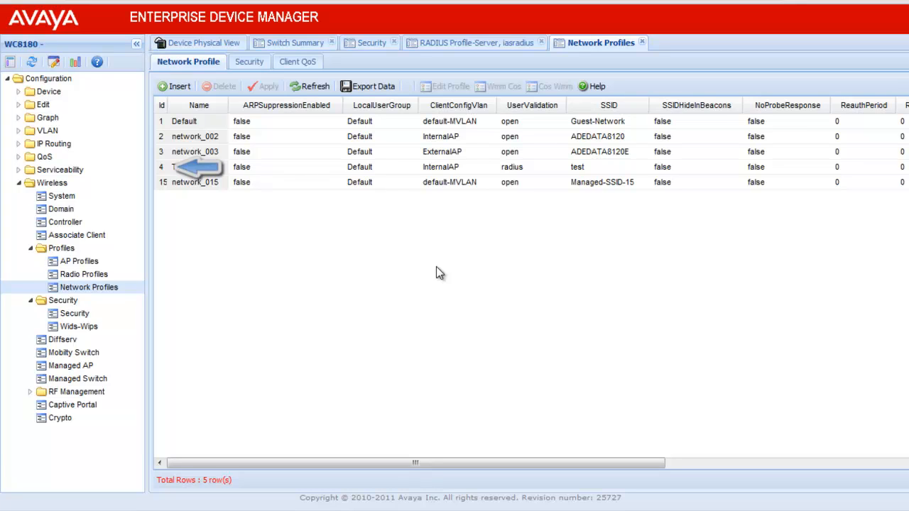
type("Test")
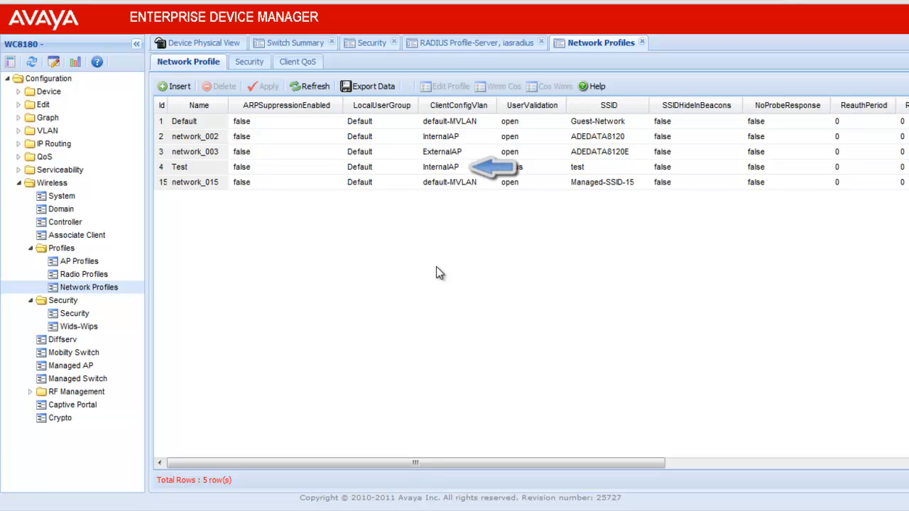
left_click(512, 167)
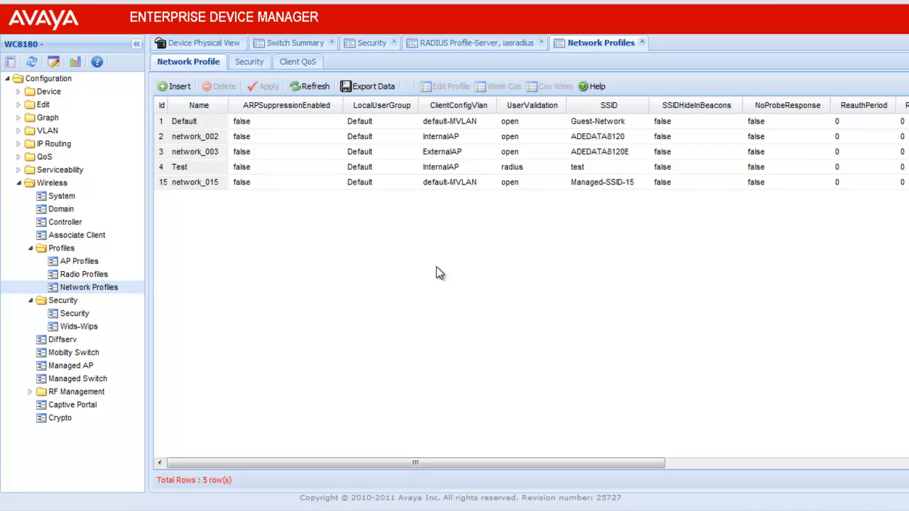